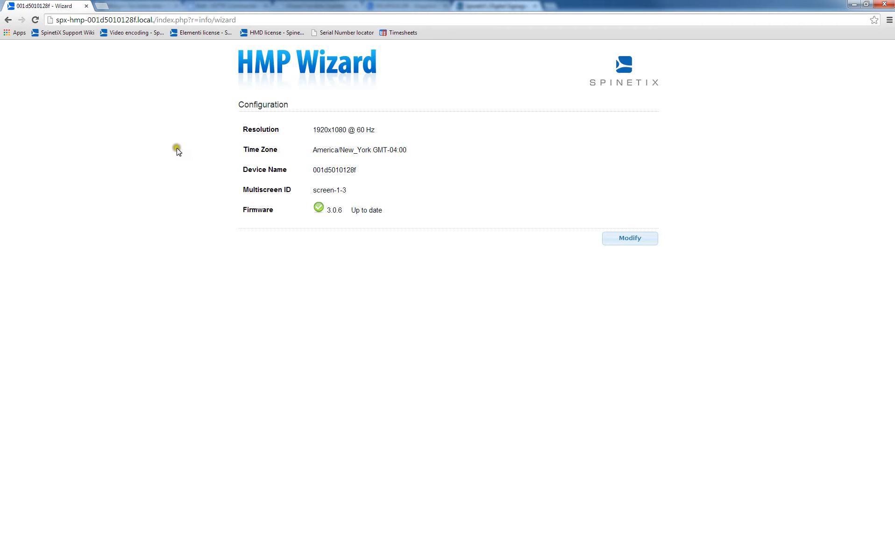
pyautogui.moveTo(230, 126)
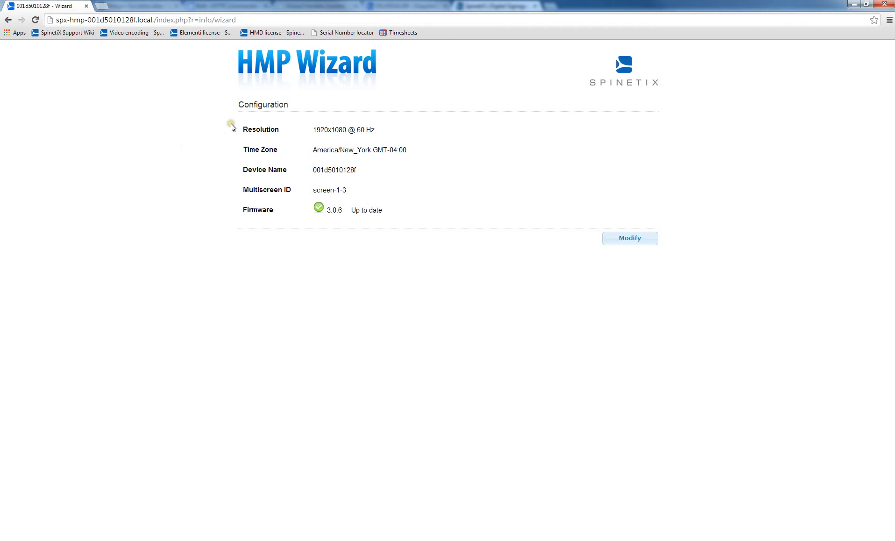
pyautogui.moveTo(268, 147)
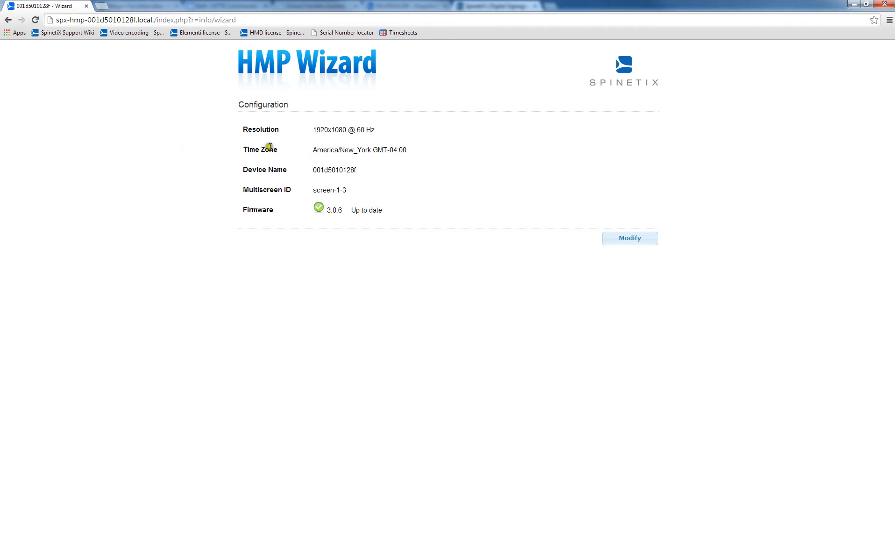
pyautogui.moveTo(264, 168)
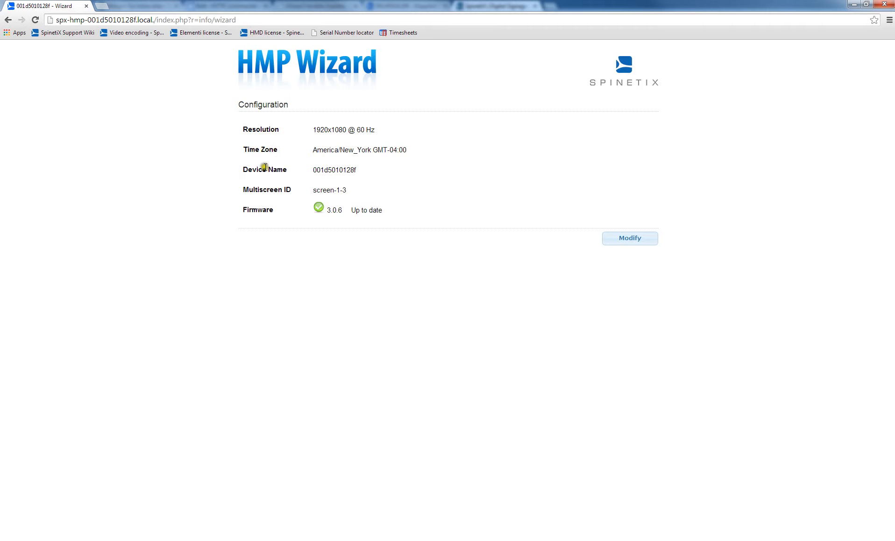
pyautogui.moveTo(214, 214)
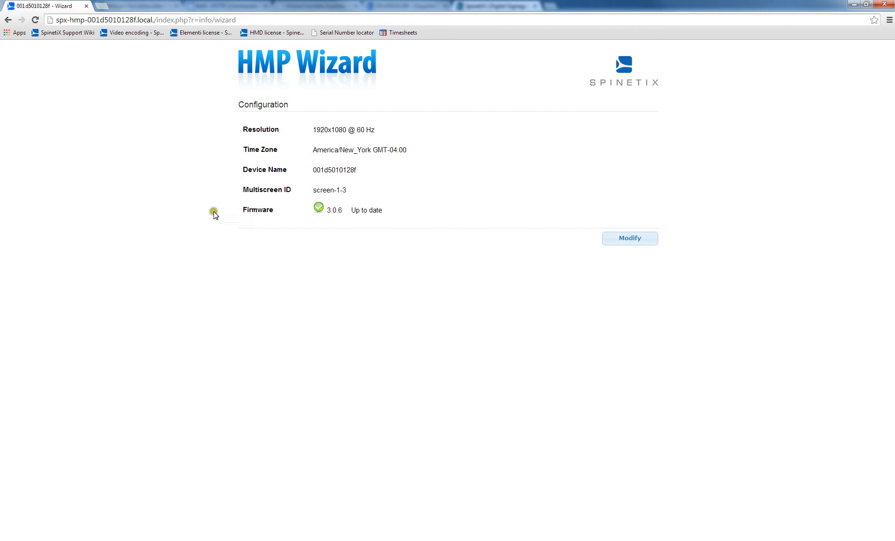
pyautogui.moveTo(318, 238)
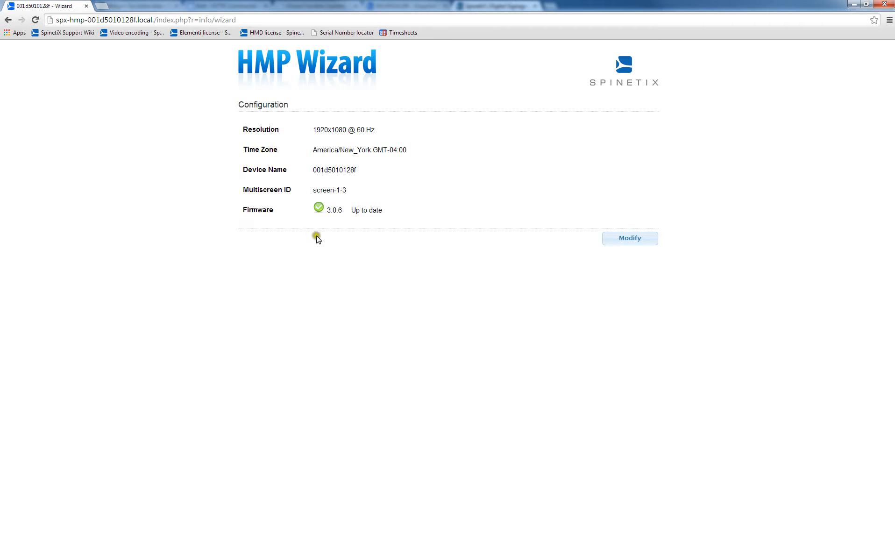
pyautogui.moveTo(312, 234)
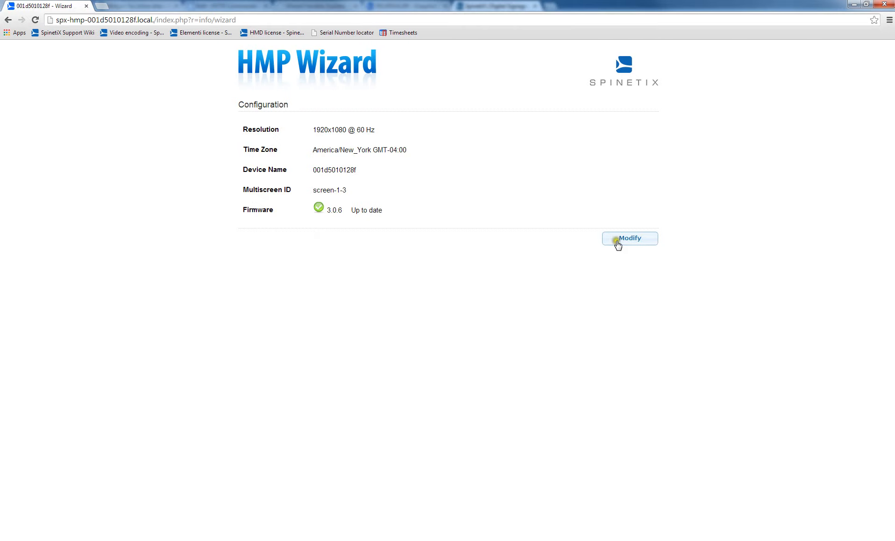
# Choose Modify to reach the Firmware Status step showing internet access and firmware checks.
pyautogui.click(629, 239)
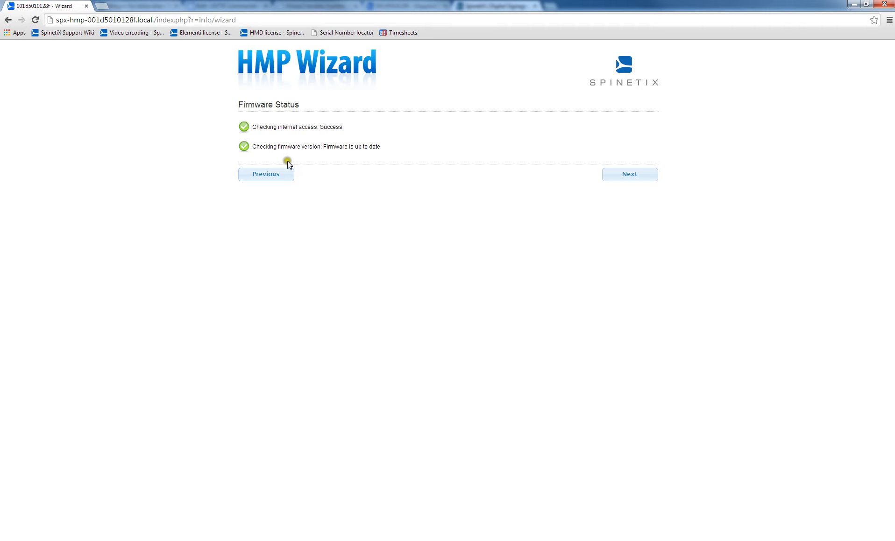
pyautogui.moveTo(307, 153)
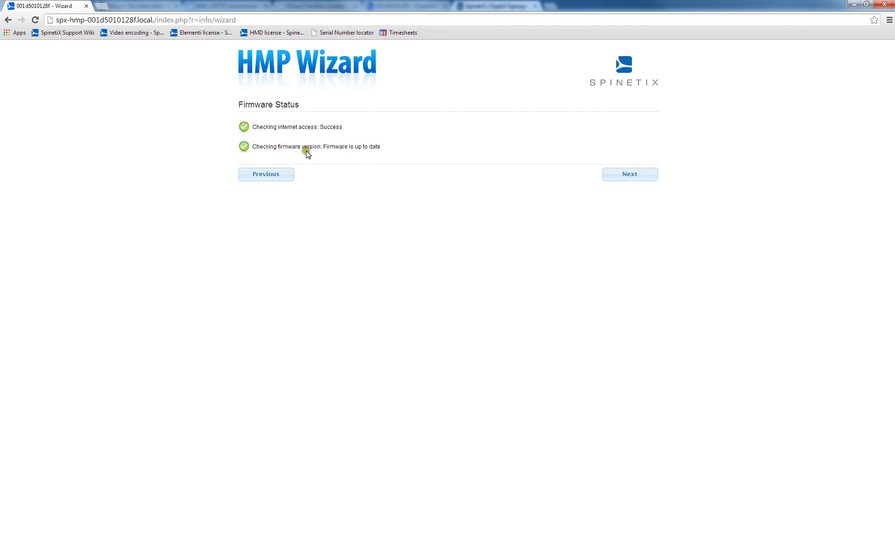
pyautogui.moveTo(308, 161)
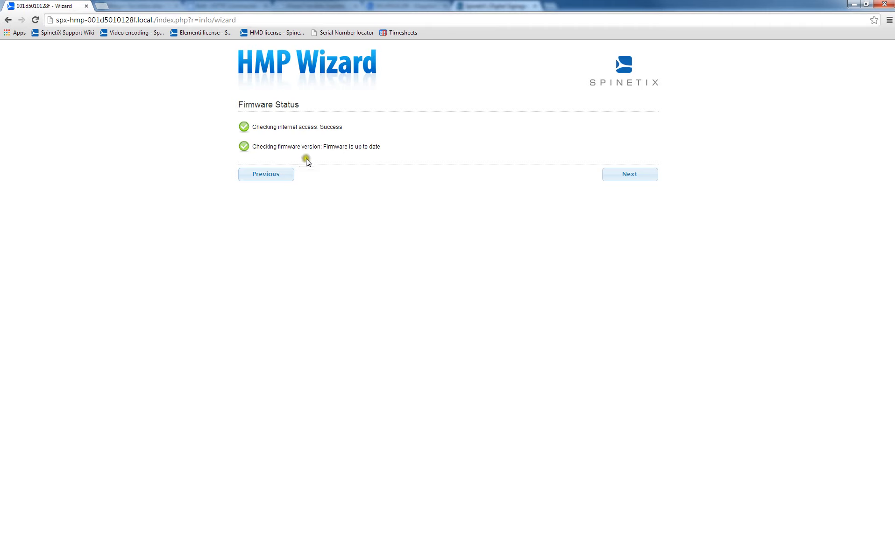
pyautogui.moveTo(456, 179)
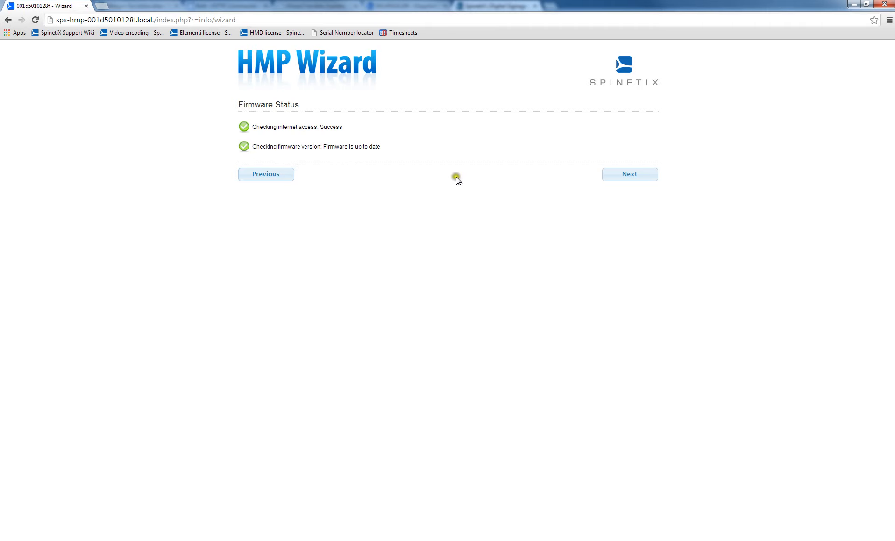
# Try the Fusion, Advanced and Elementi modes, then continue with Advanced selected.
pyautogui.click(628, 174)
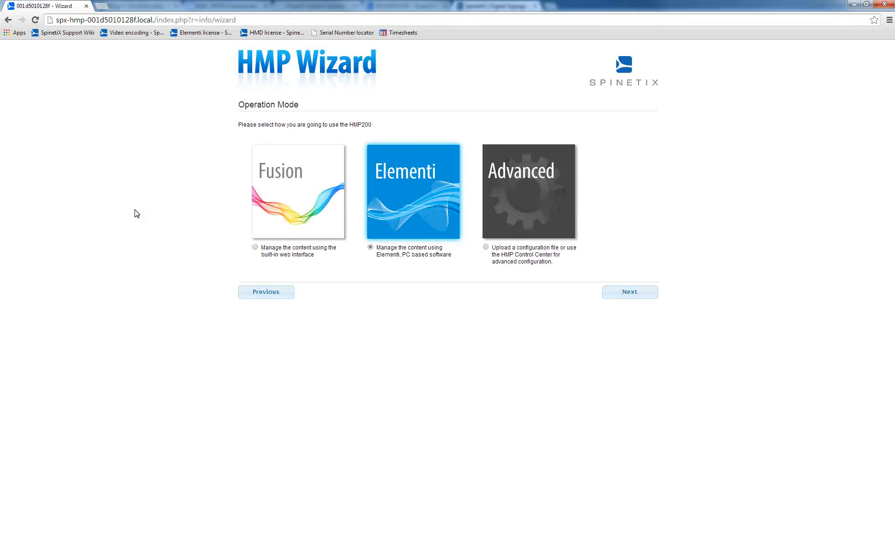
pyautogui.click(297, 192)
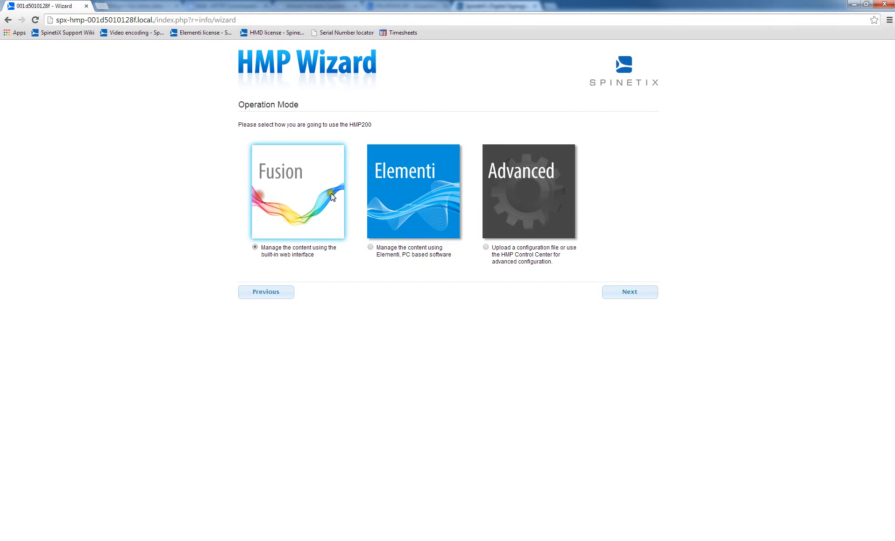
pyautogui.click(528, 192)
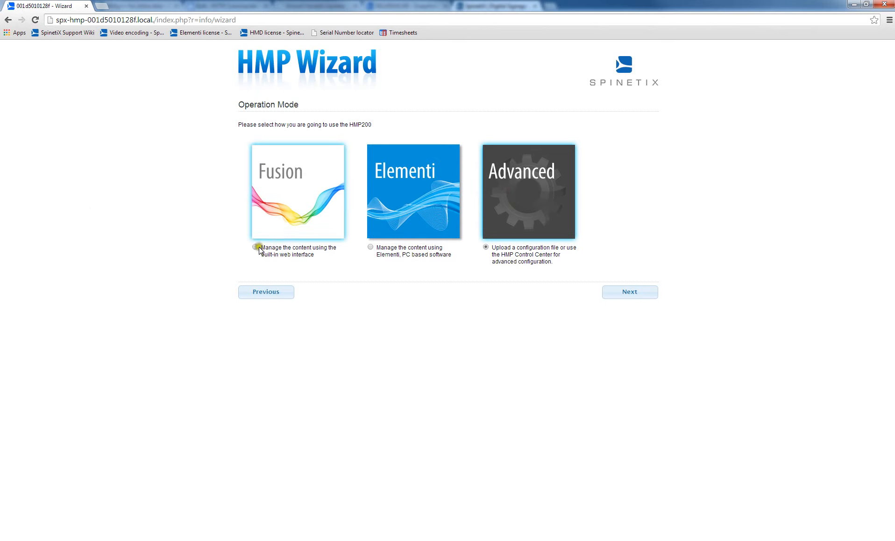
pyautogui.click(254, 247)
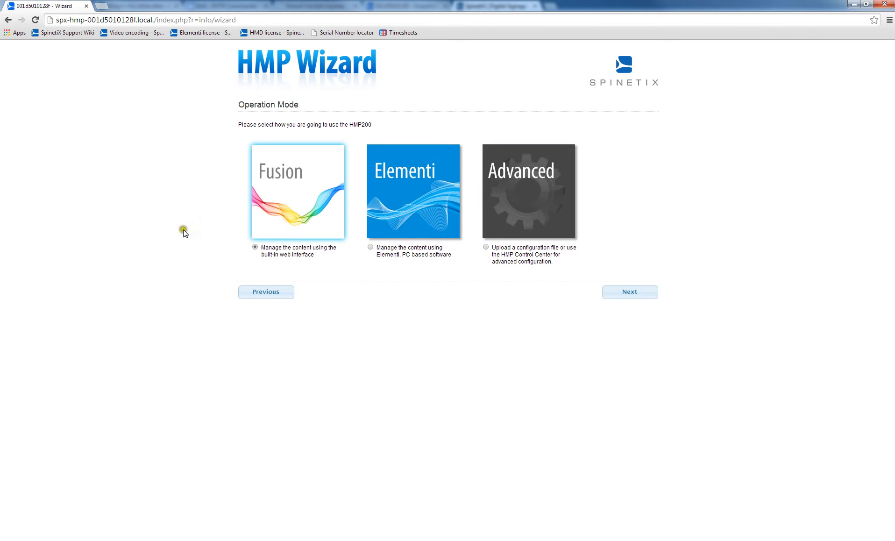
pyautogui.moveTo(356, 232)
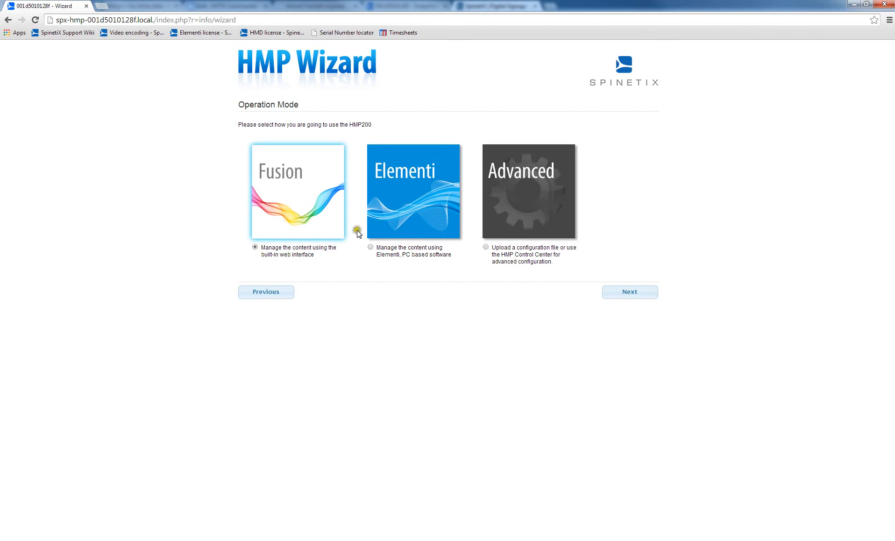
pyautogui.click(413, 192)
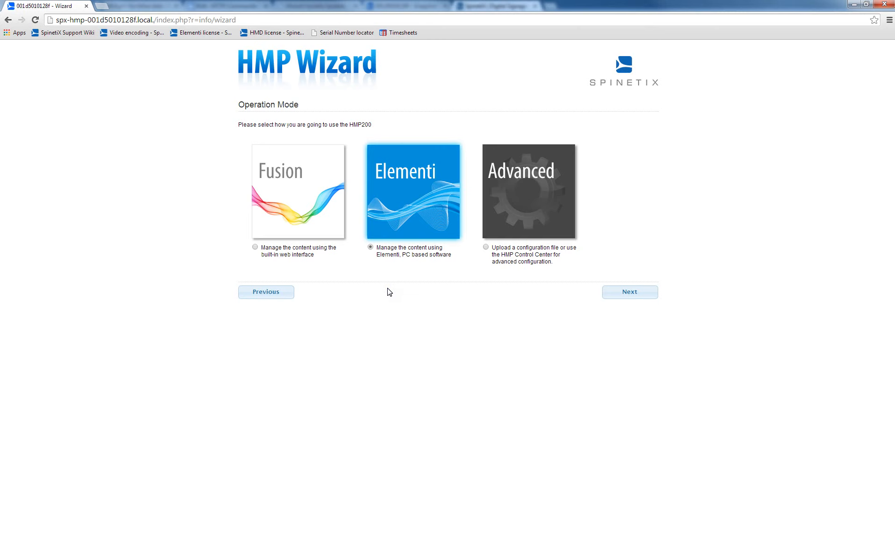
pyautogui.moveTo(499, 219)
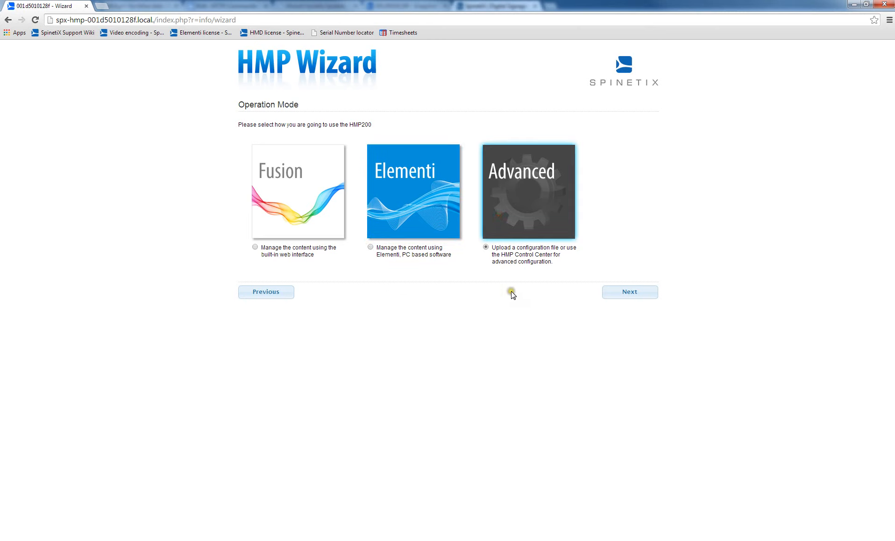
pyautogui.moveTo(512, 299)
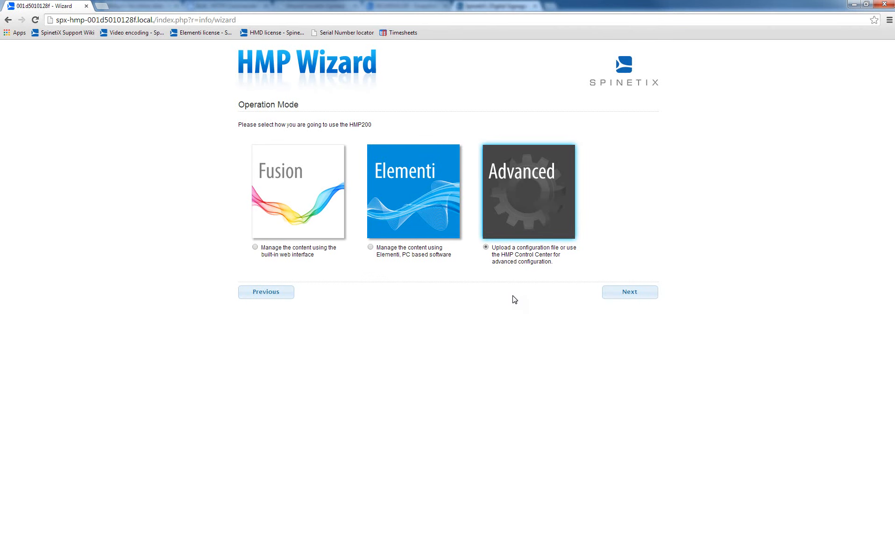
pyautogui.moveTo(454, 303)
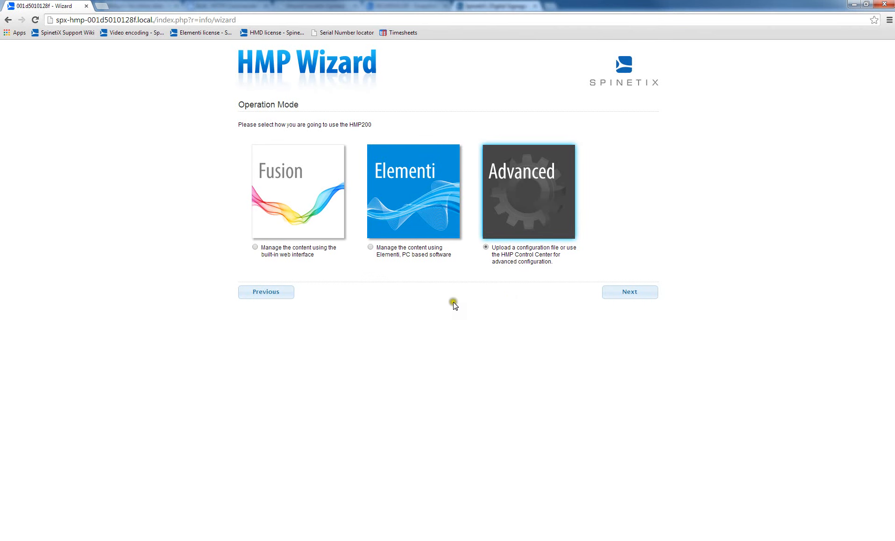
pyautogui.moveTo(451, 305)
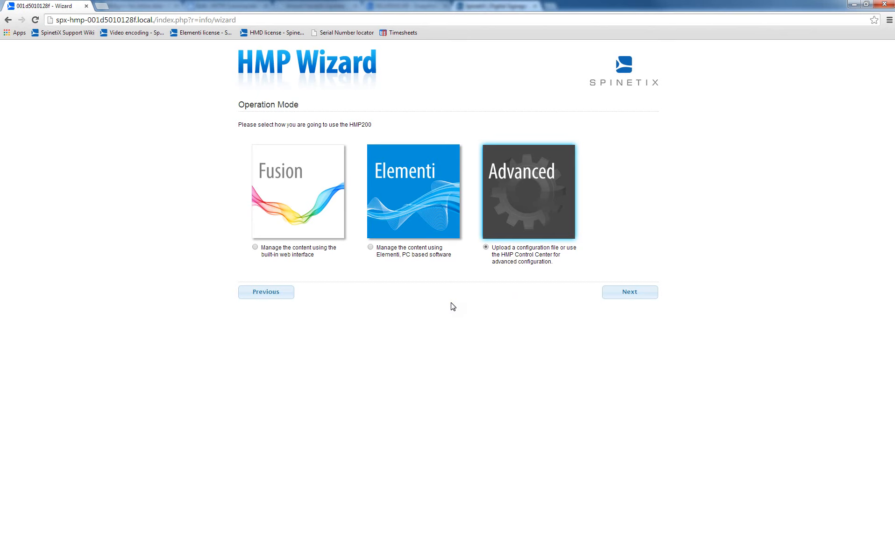
pyautogui.moveTo(503, 212)
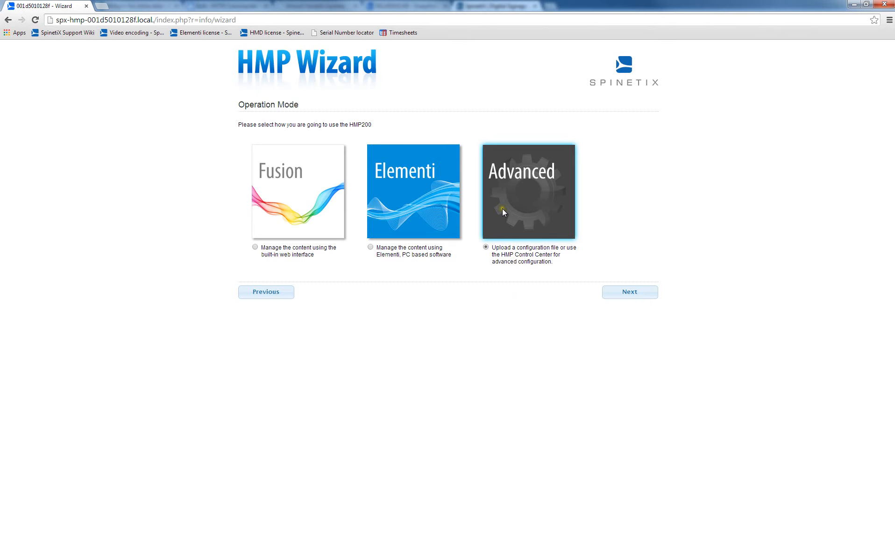
pyautogui.click(629, 291)
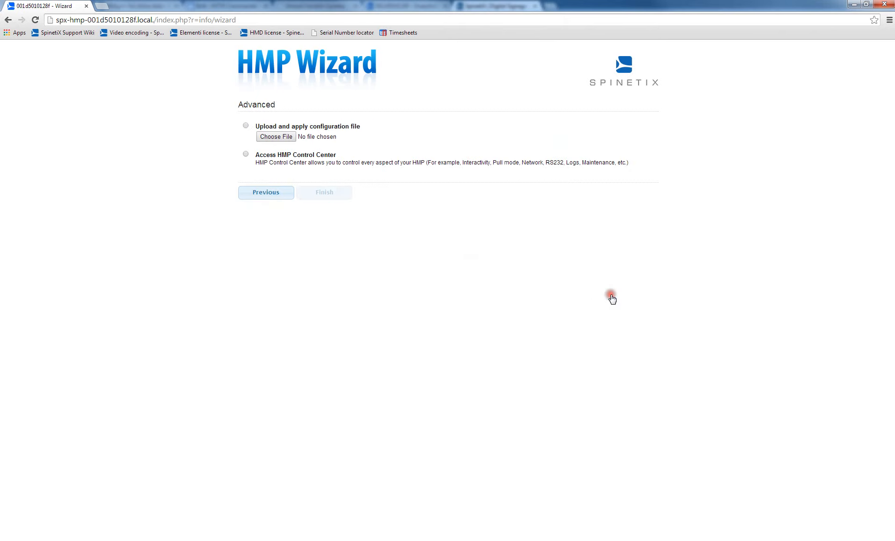
# Select Access HMP Control Center, then go back to the Operation Mode page.
pyautogui.click(246, 154)
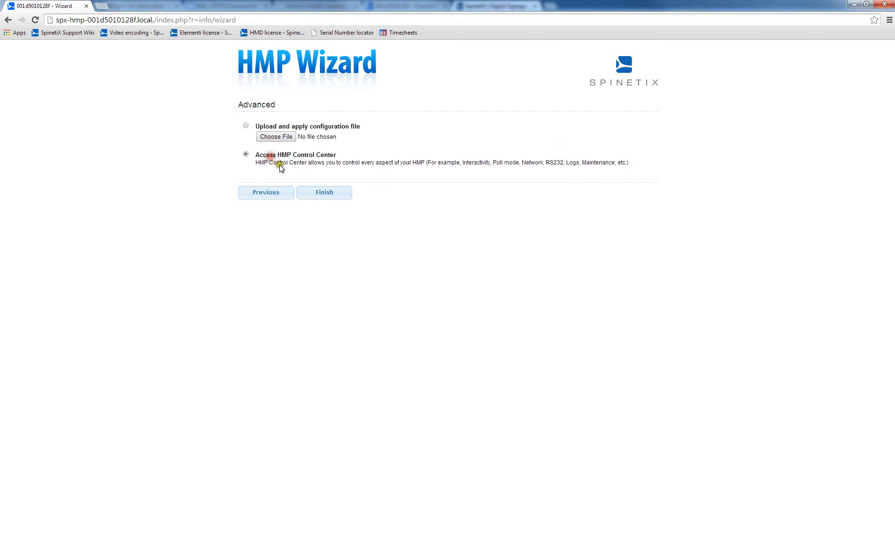
pyautogui.moveTo(317, 195)
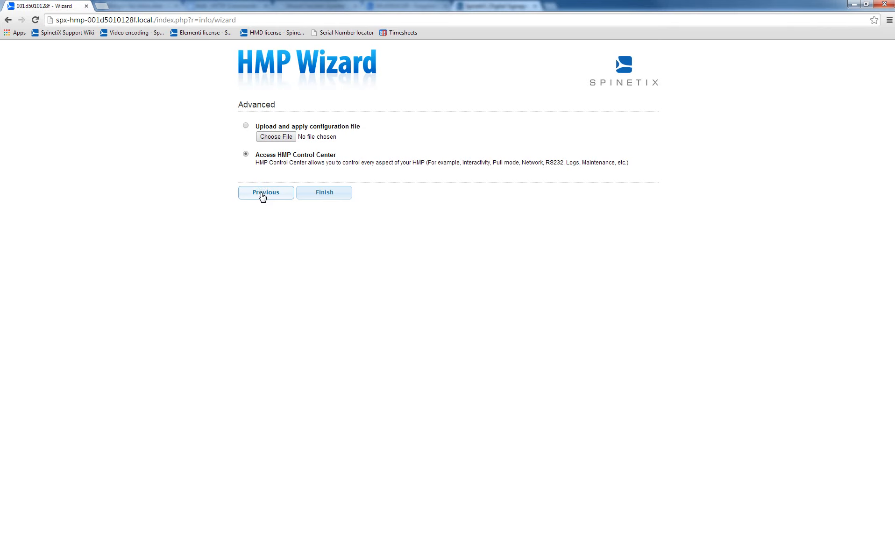
pyautogui.click(265, 192)
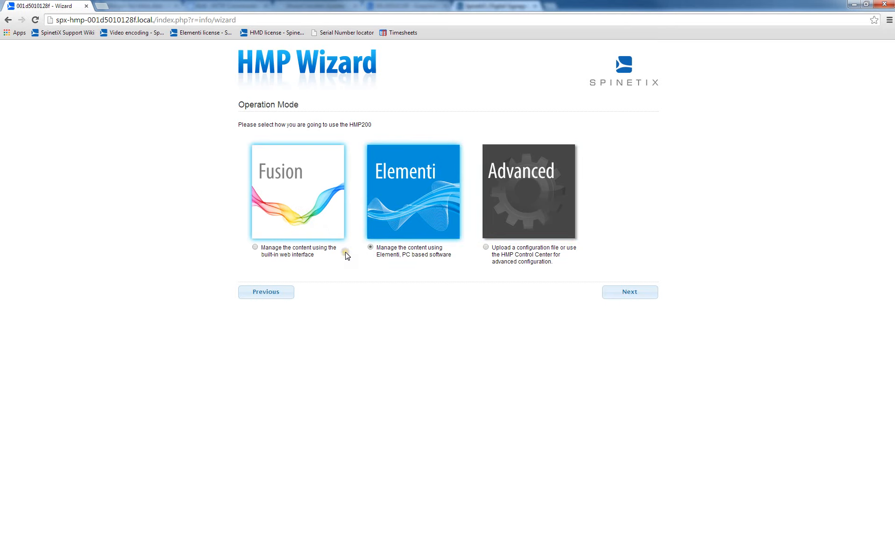
# Continue in Elementi mode and keep the America/New_York time zone.
pyautogui.click(629, 291)
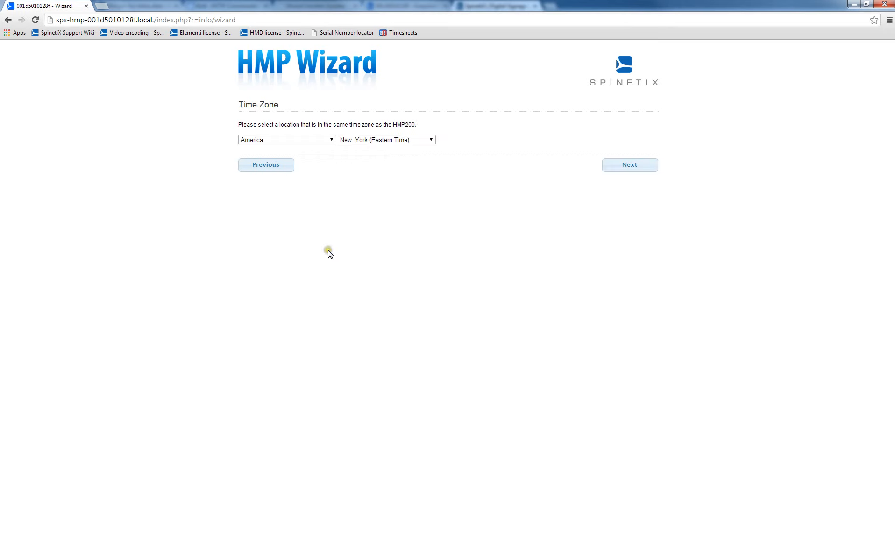
pyautogui.moveTo(349, 228)
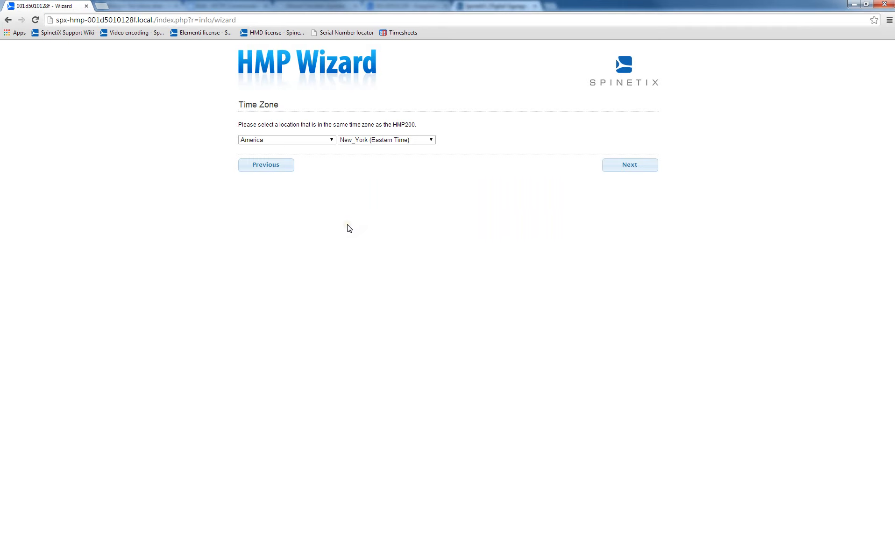
pyautogui.moveTo(629, 165)
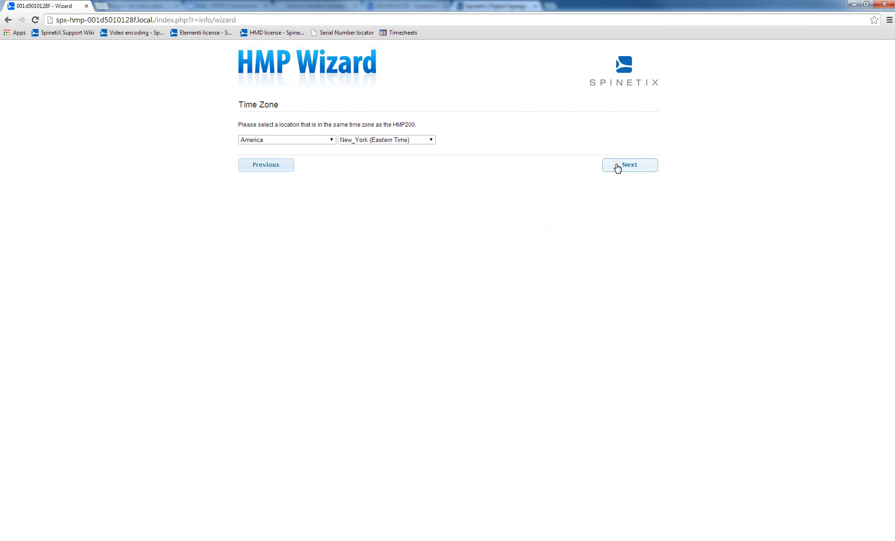
pyautogui.click(629, 165)
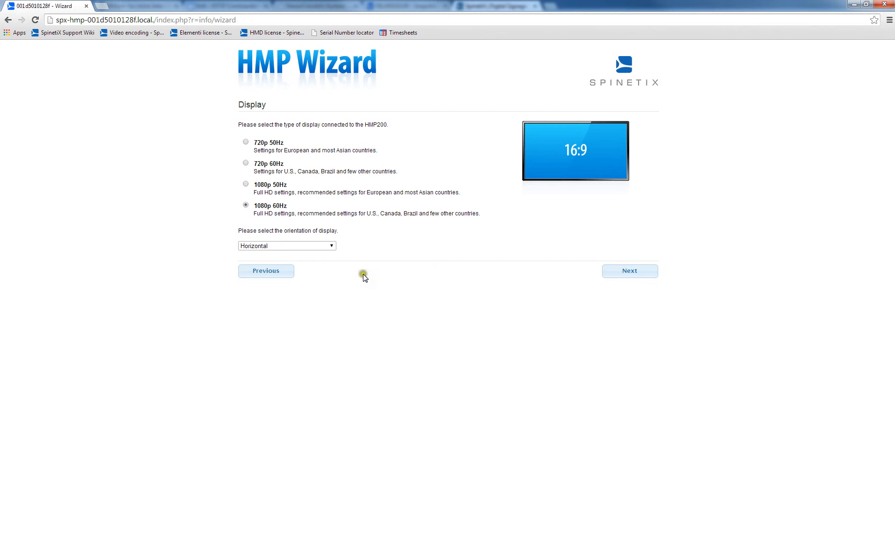
pyautogui.moveTo(299, 228)
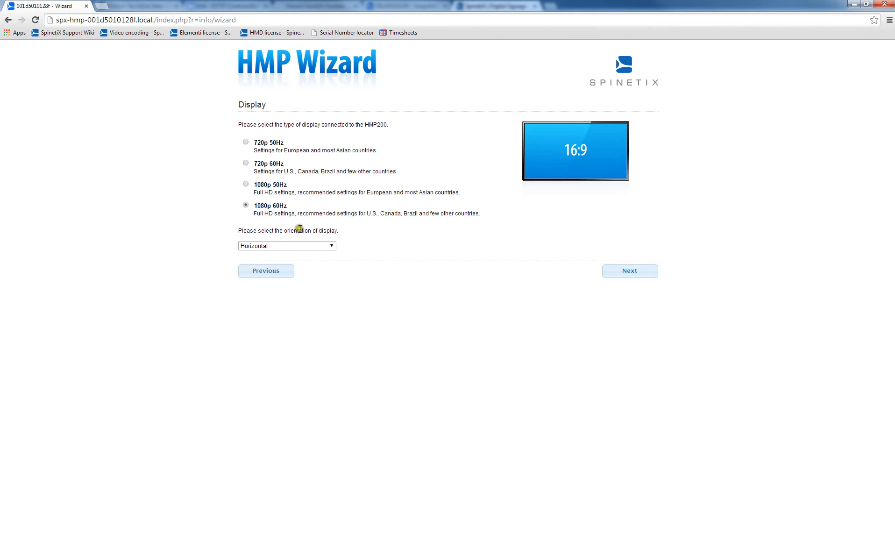
pyautogui.moveTo(630, 271)
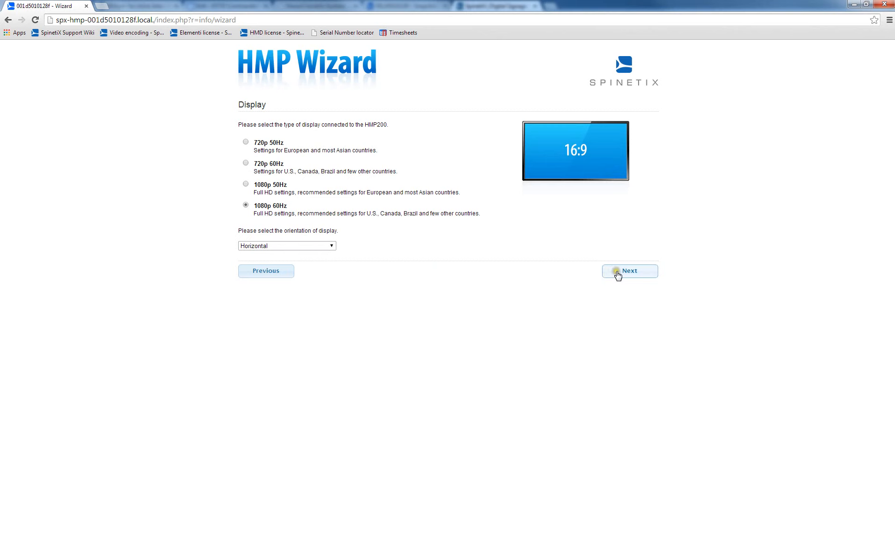
# Keep 1080p 60Hz horizontal display settings and advance to Device ID.
pyautogui.click(628, 270)
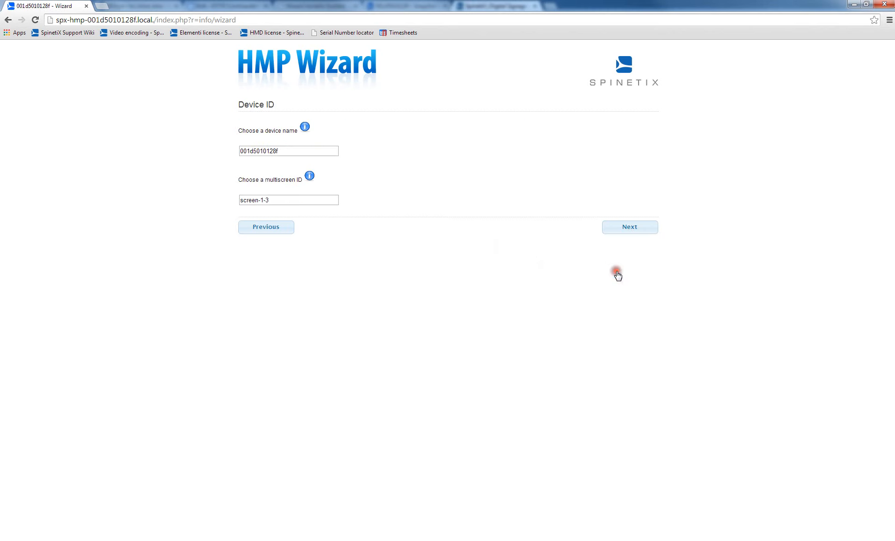
pyautogui.moveTo(293, 146)
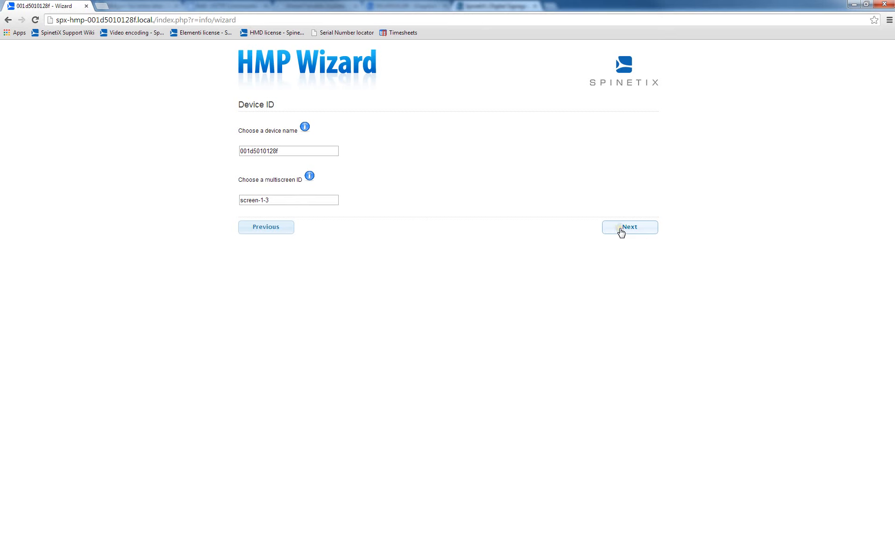
# Keep device name 001d5010128f and multiscreen ID screen-1-3, reaching the Security password page.
pyautogui.click(628, 226)
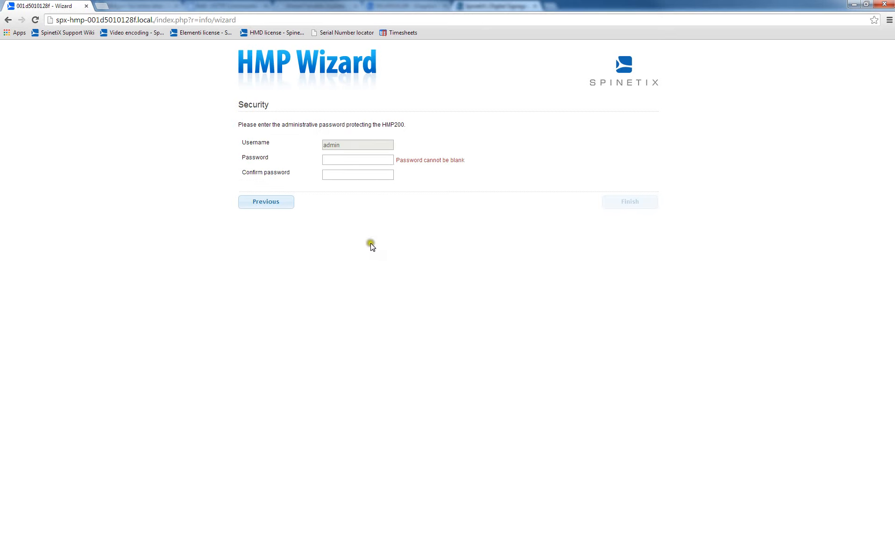
pyautogui.moveTo(381, 255)
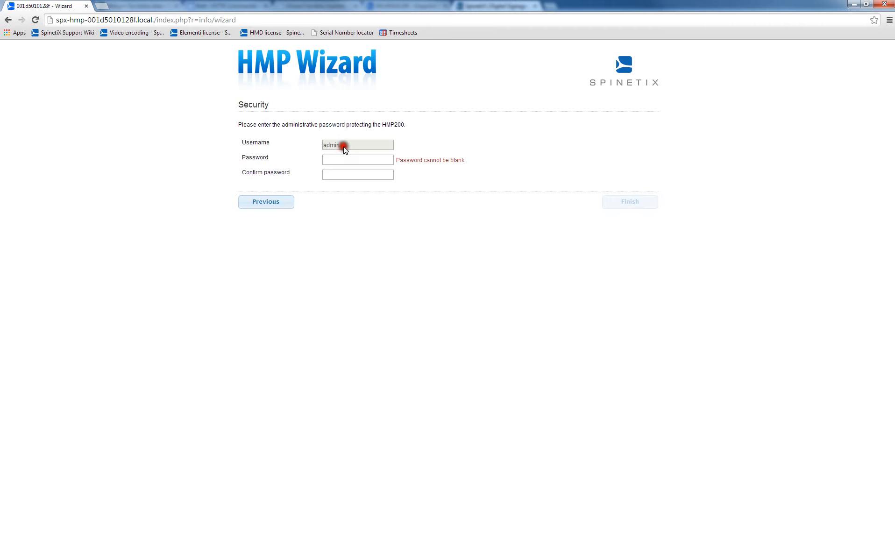
pyautogui.moveTo(338, 152)
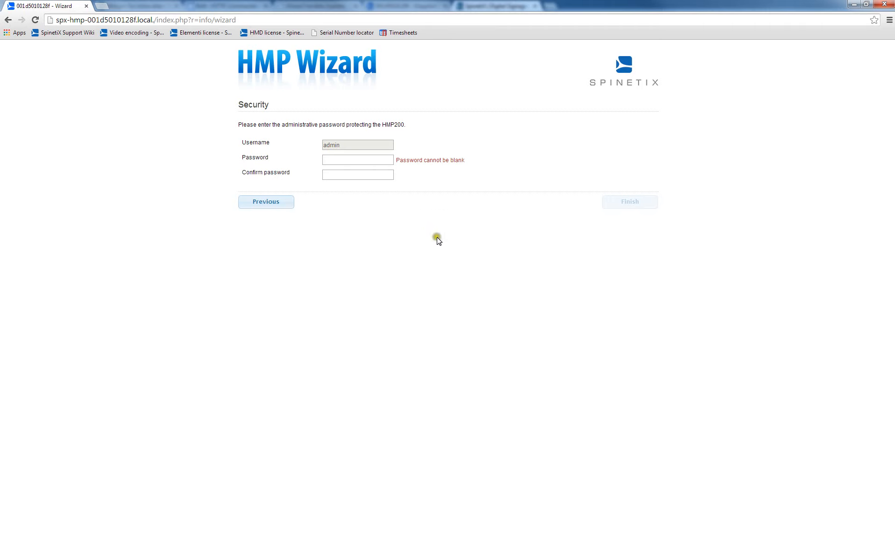
pyautogui.moveTo(441, 240)
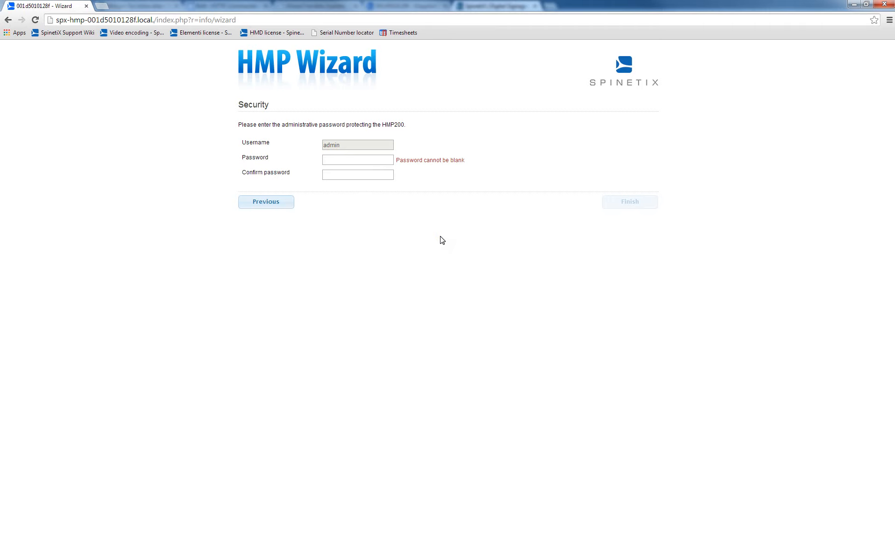
pyautogui.moveTo(398, 234)
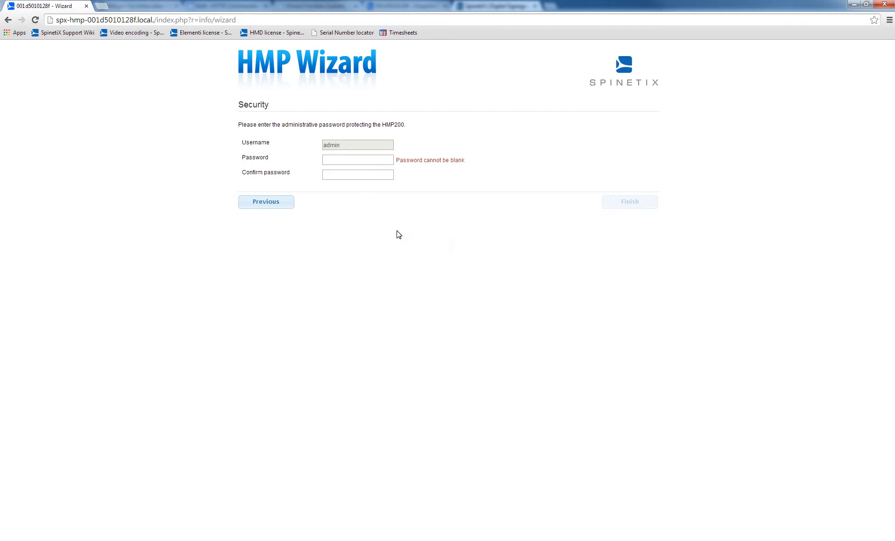
pyautogui.moveTo(377, 237)
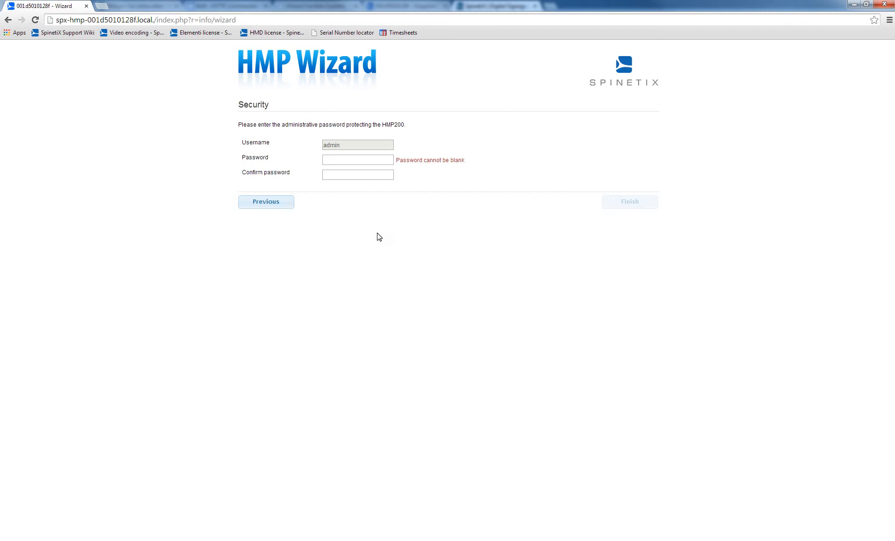
pyautogui.moveTo(292, 213)
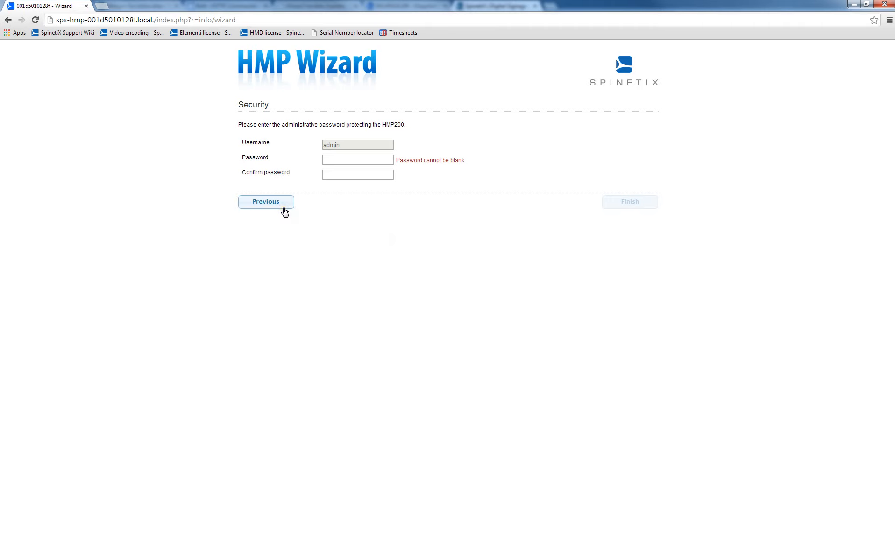
# Back out of Security to Operation Mode, choose Advanced with HMP Control Center access, and finish.
pyautogui.click(265, 202)
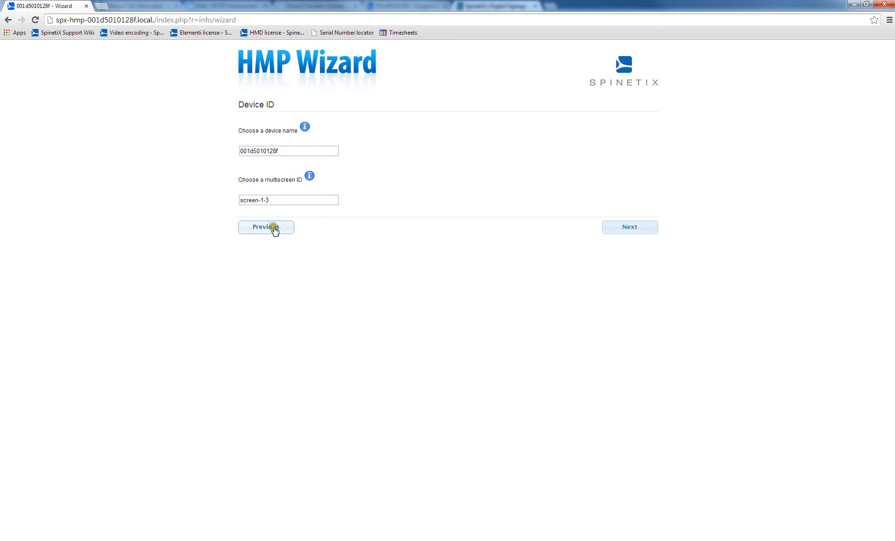
pyautogui.click(265, 227)
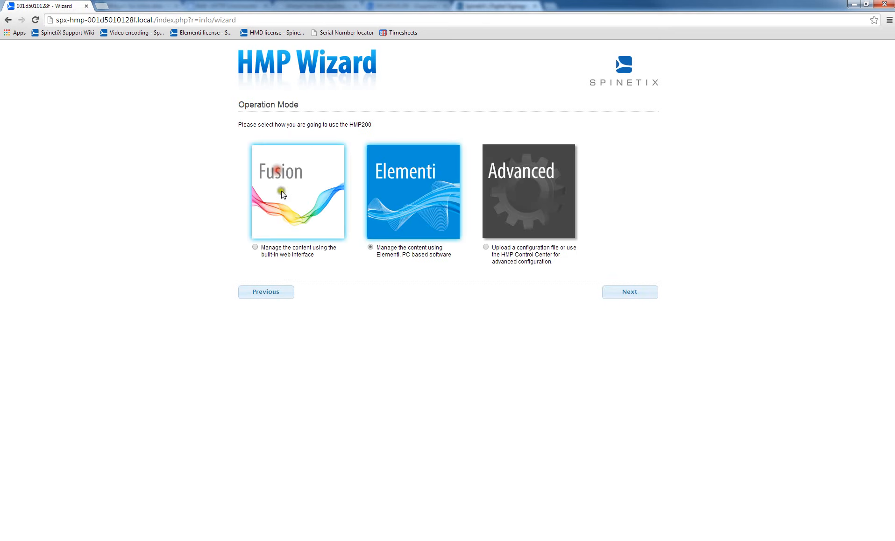
pyautogui.moveTo(333, 195)
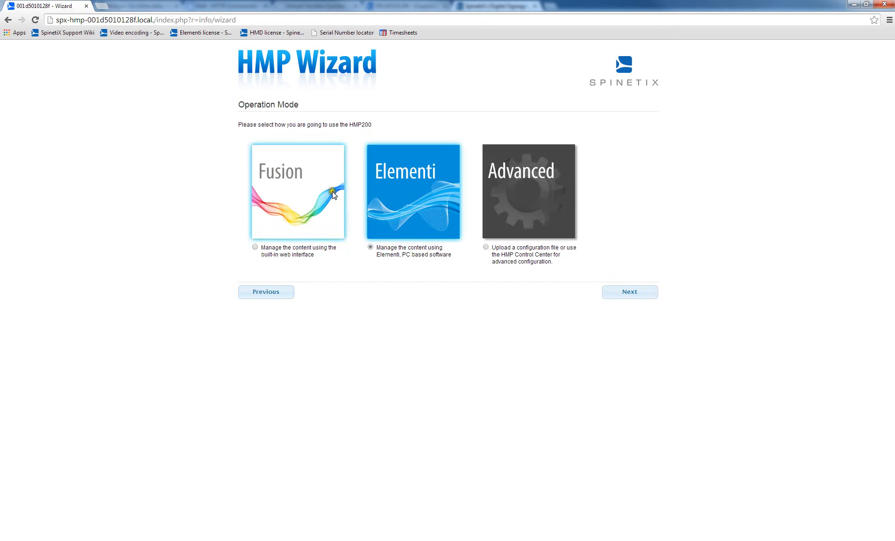
pyautogui.click(528, 191)
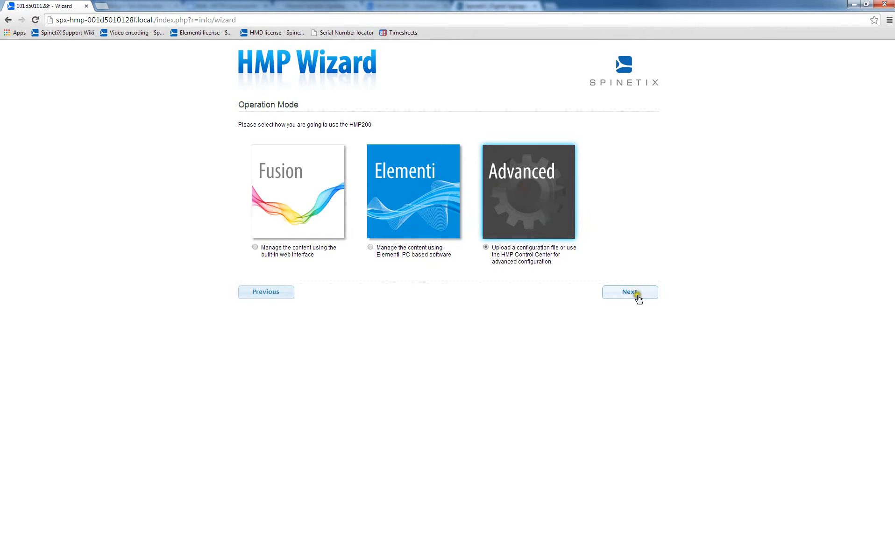
pyautogui.click(629, 291)
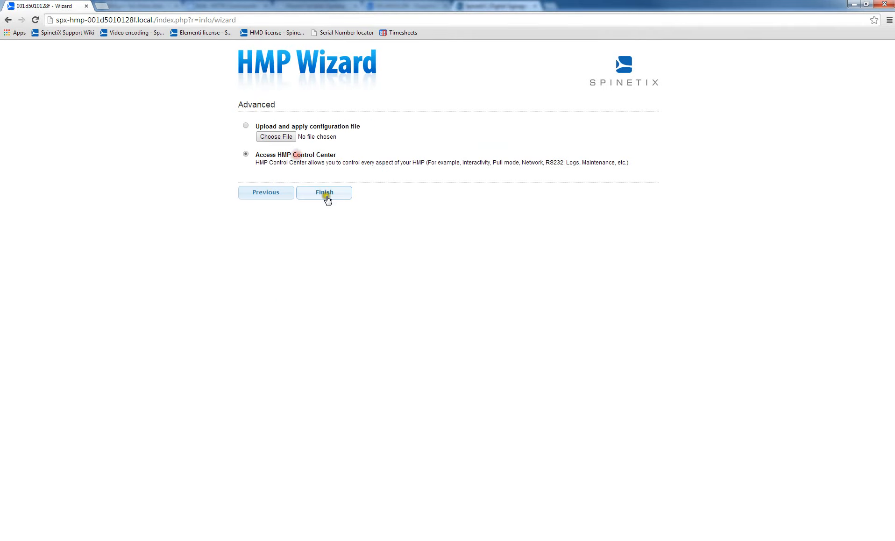
pyautogui.click(323, 192)
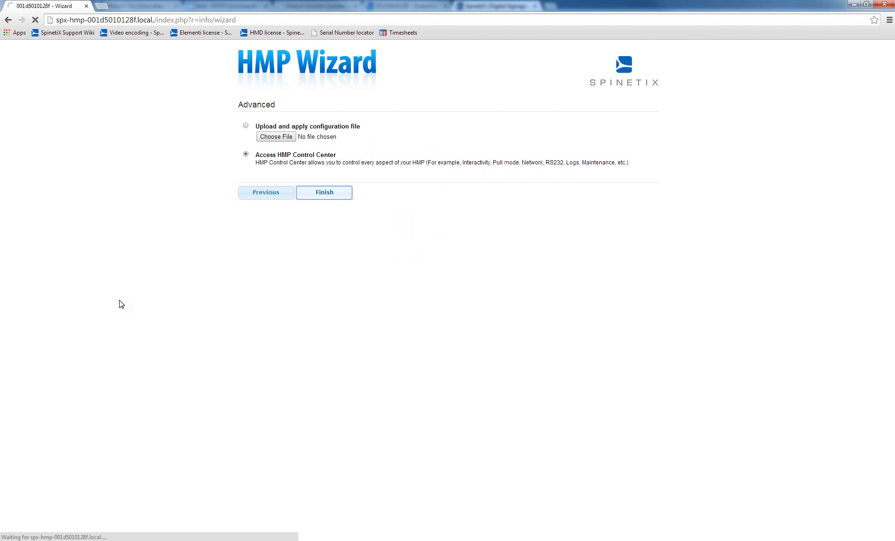
# Review the Status page and select Security under Administration.
pyautogui.click(323, 193)
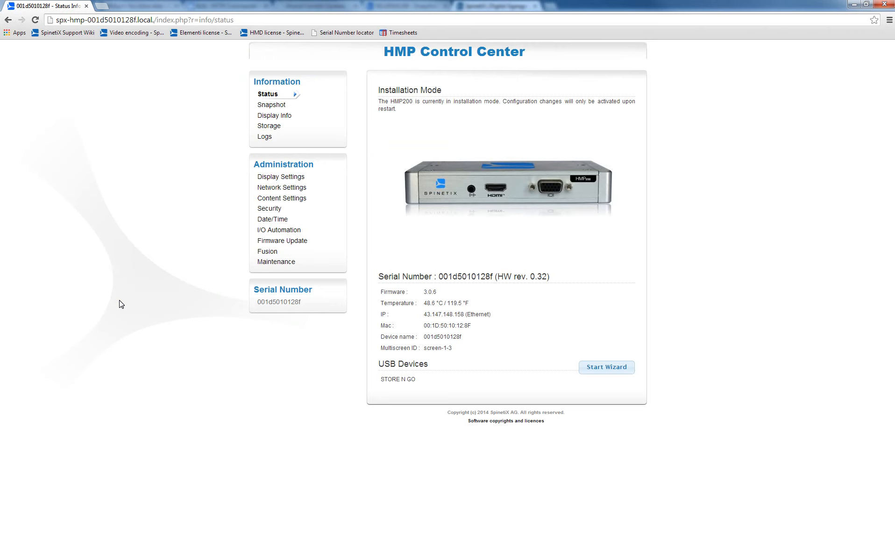
pyautogui.moveTo(274, 220)
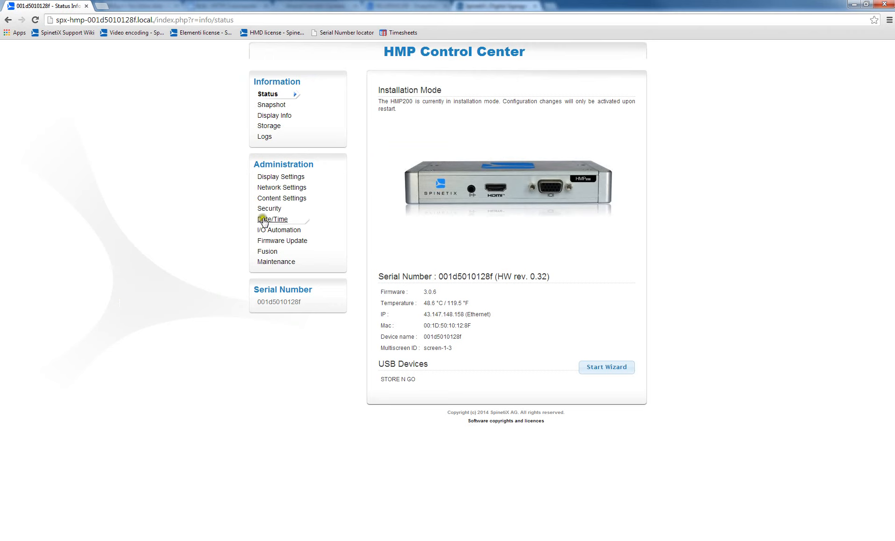
pyautogui.click(273, 219)
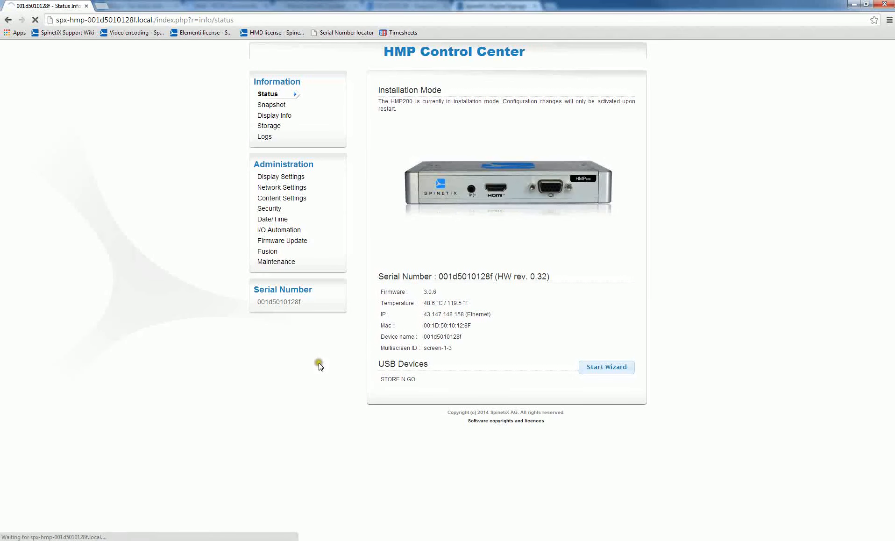
pyautogui.click(269, 208)
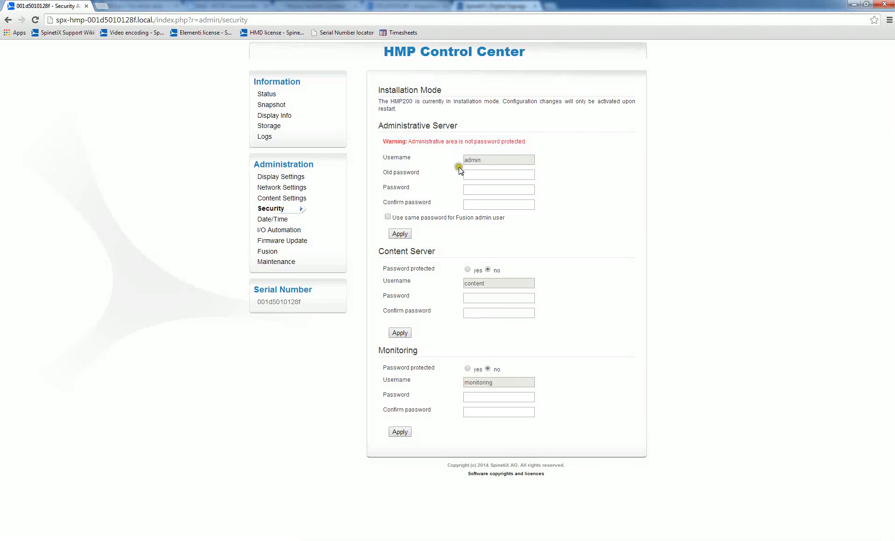
pyautogui.moveTo(388, 250)
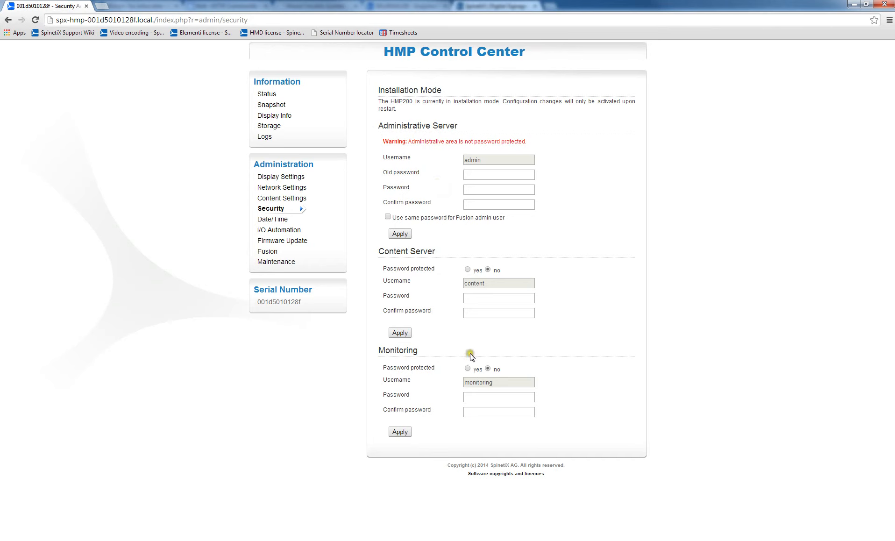
pyautogui.moveTo(454, 431)
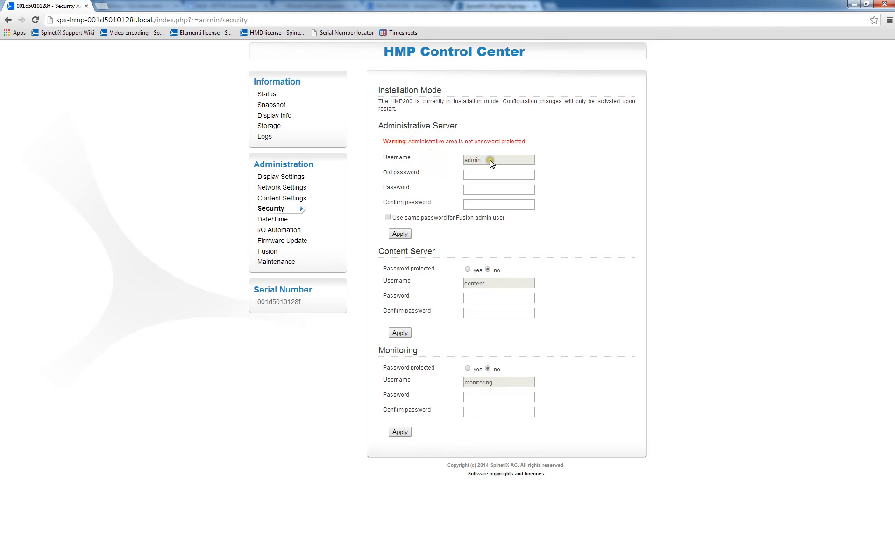
pyautogui.moveTo(435, 180)
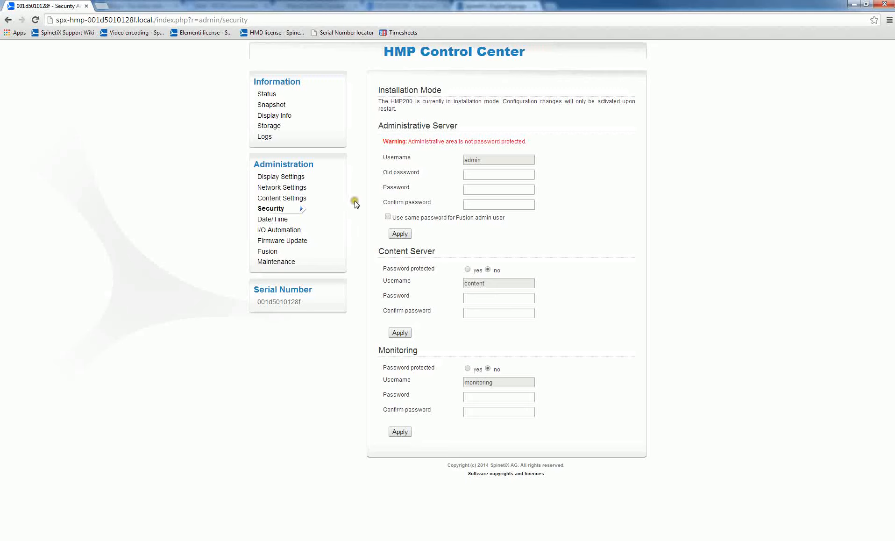
pyautogui.moveTo(450, 309)
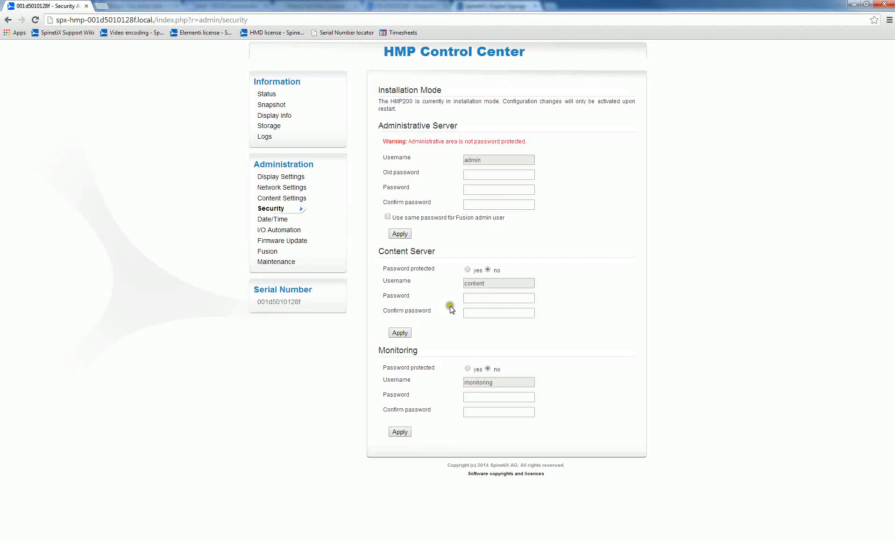
pyautogui.moveTo(381, 68)
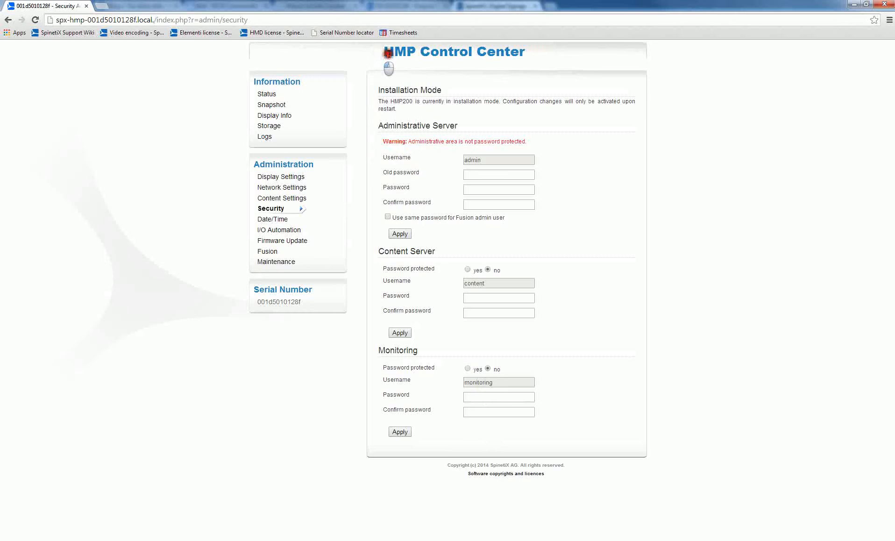
pyautogui.moveTo(304, 264)
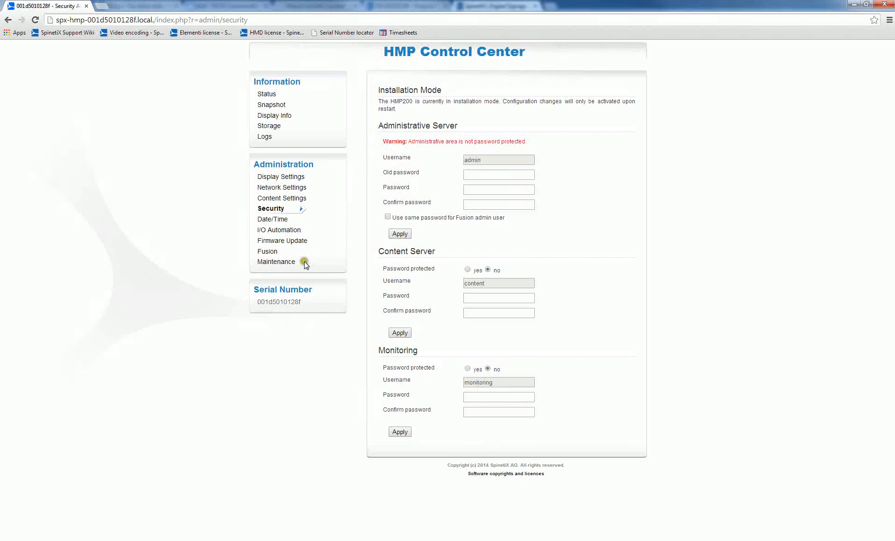
pyautogui.moveTo(312, 265)
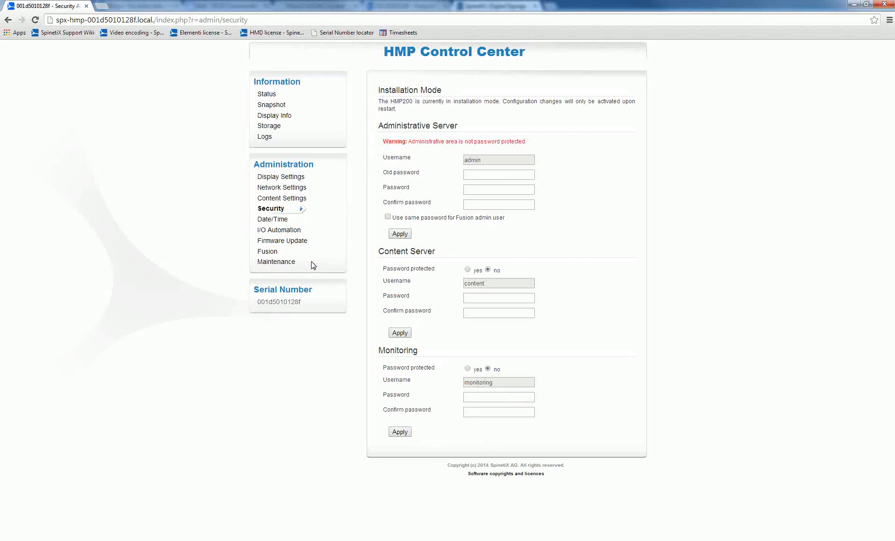
pyautogui.moveTo(343, 260)
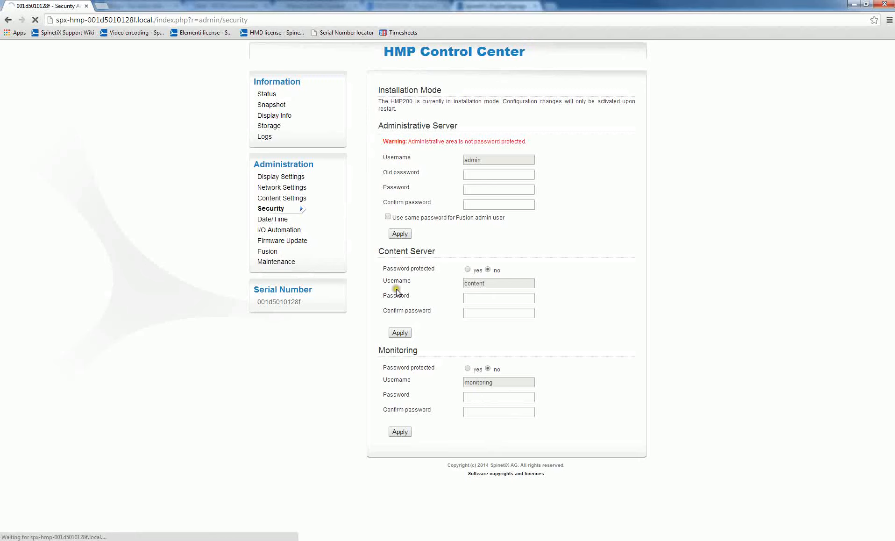
pyautogui.click(266, 94)
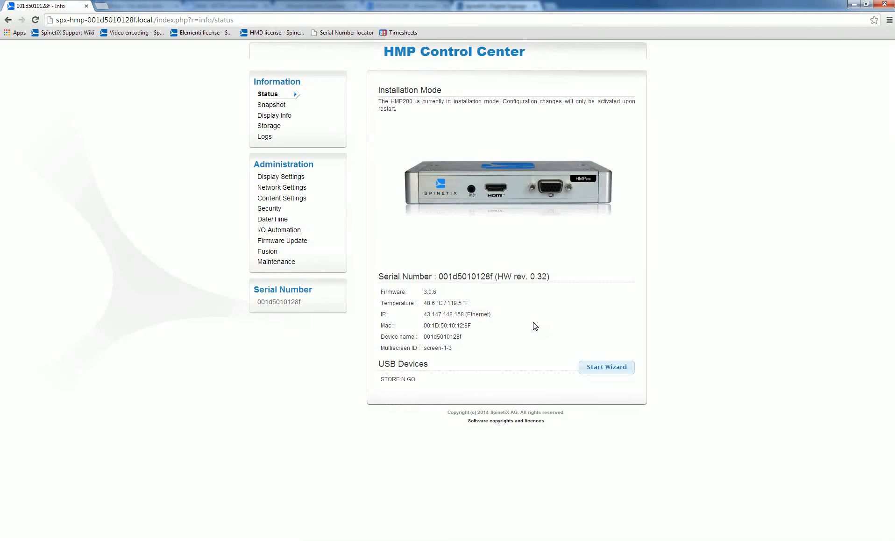